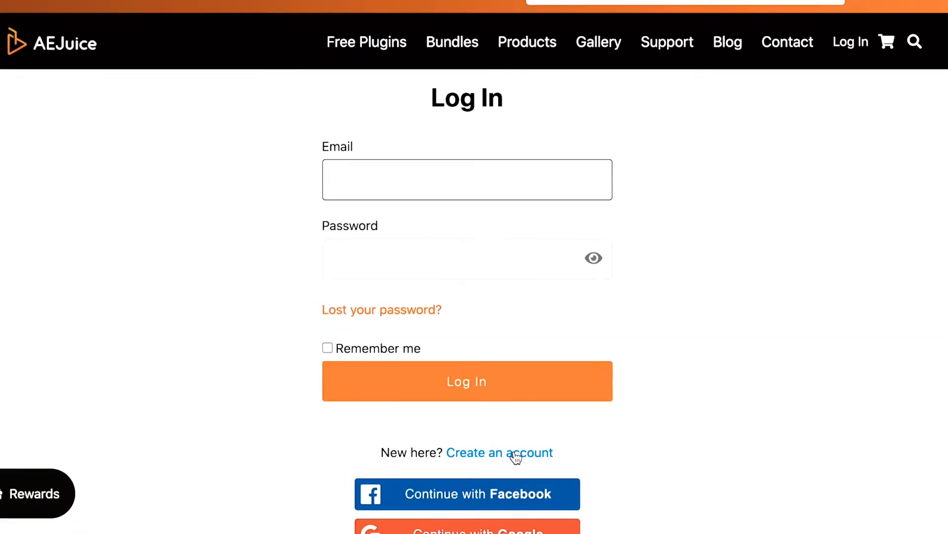
Start a new AEJuice account and bring up Premiere's Window menu of panels and extensions
{"action": "left_click", "coordinate": [499, 452]}
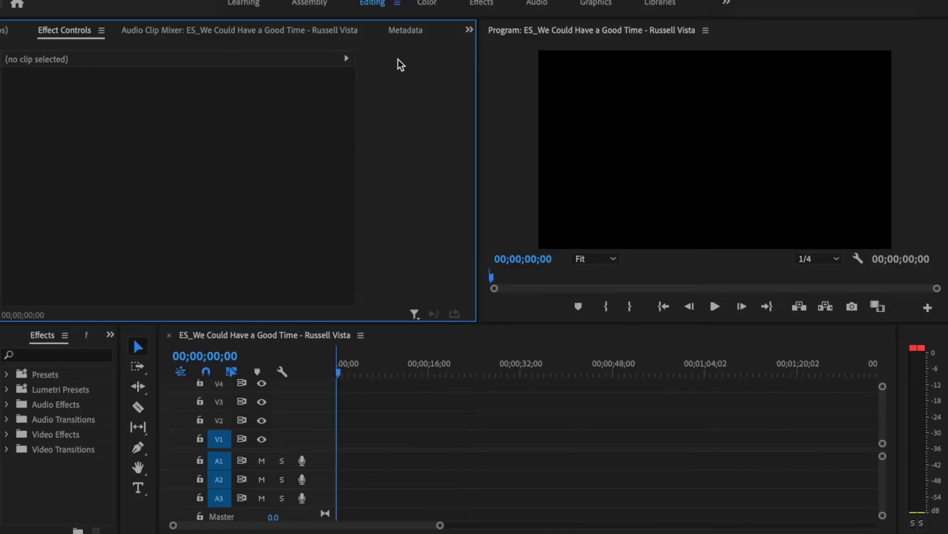
{"action": "left_click", "coordinate": [440, 5]}
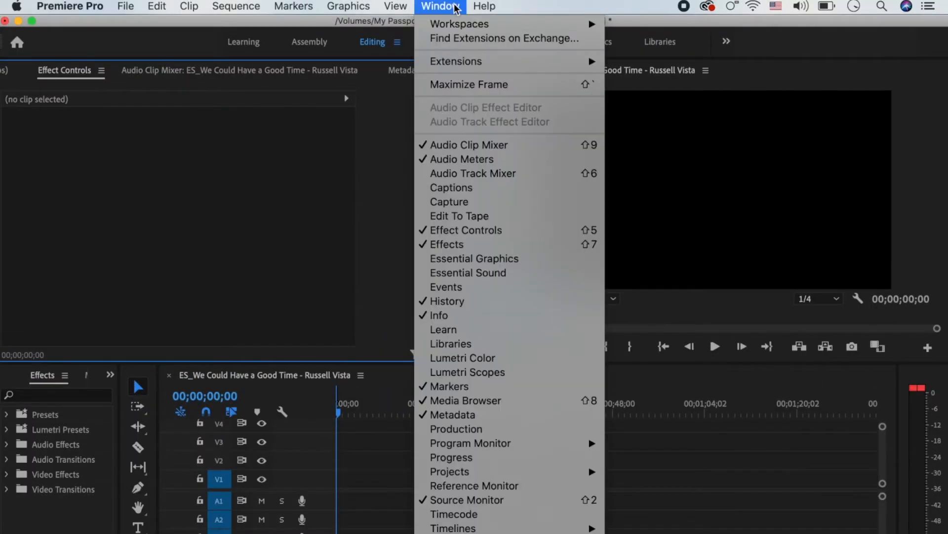
{"action": "mouse_move", "coordinate": [455, 61]}
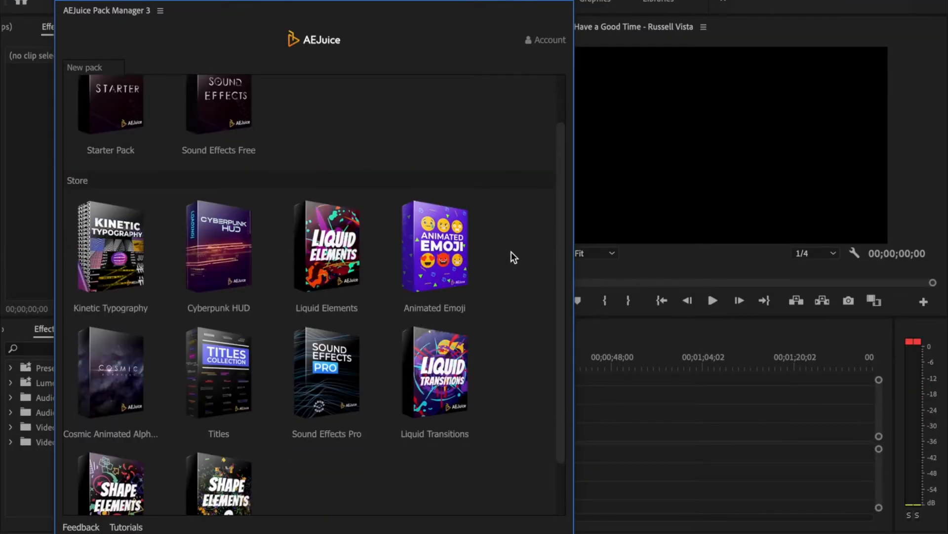
Scroll up and down through the Free and Store pack listings in AEJuice Pack Manager
{"action": "scroll", "scroll_direction": "up", "scroll_amount": 3}
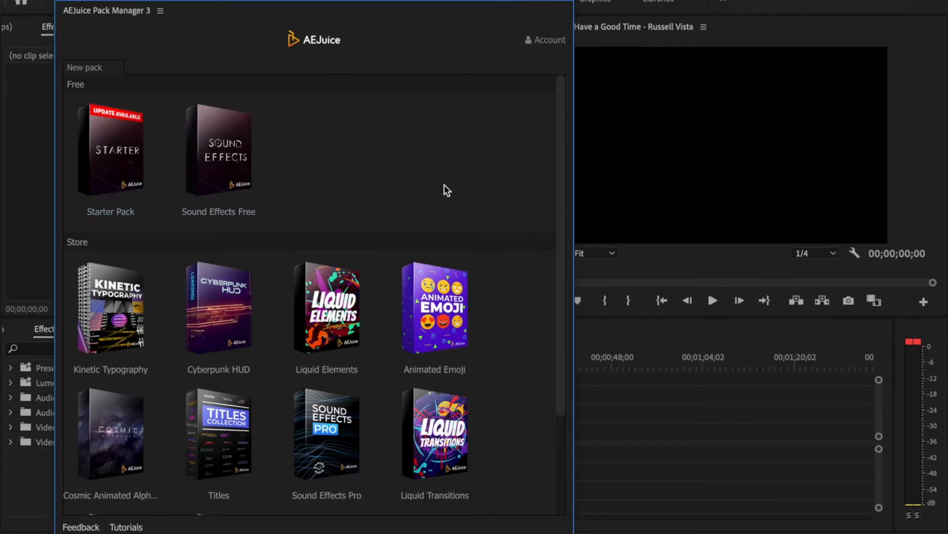
{"action": "scroll", "scroll_direction": "down", "scroll_amount": 3}
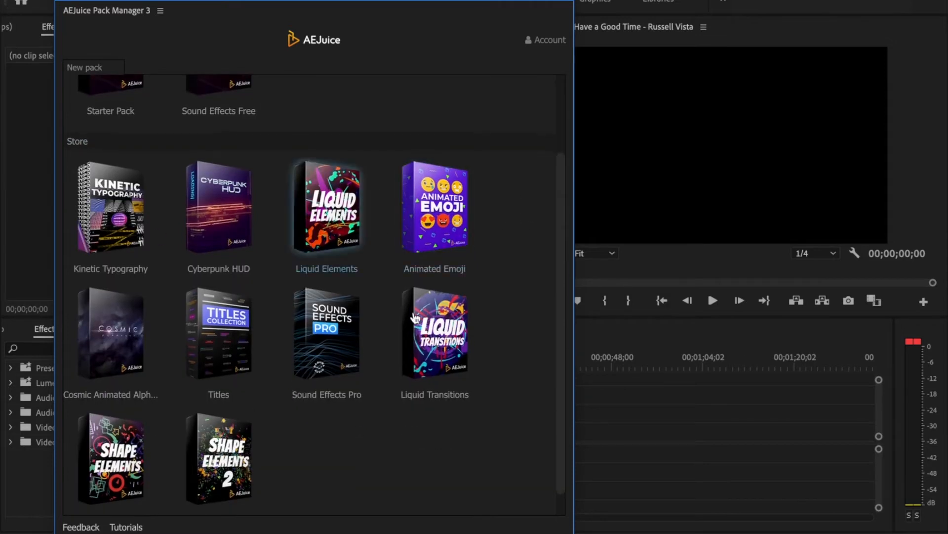
{"action": "scroll", "scroll_direction": "up", "scroll_amount": 3}
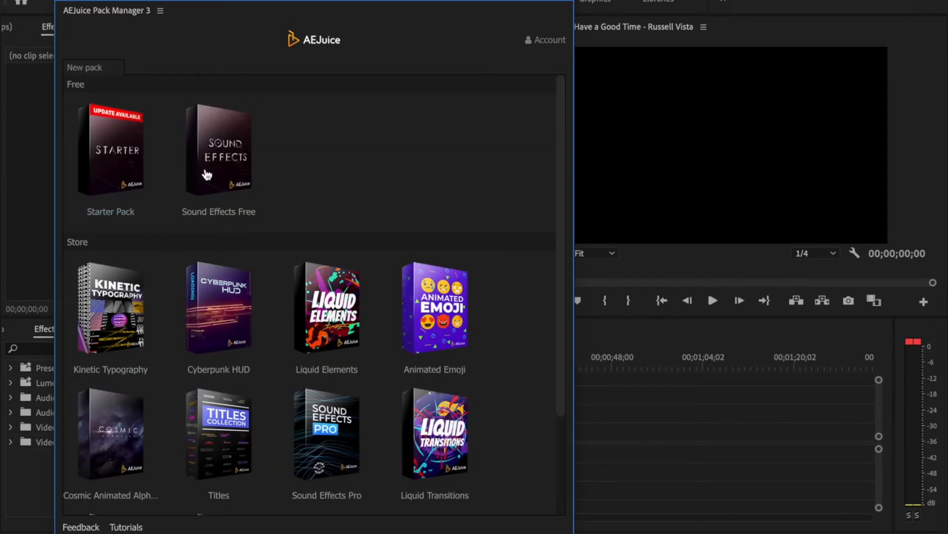
{"action": "scroll", "scroll_direction": "down", "scroll_amount": 3}
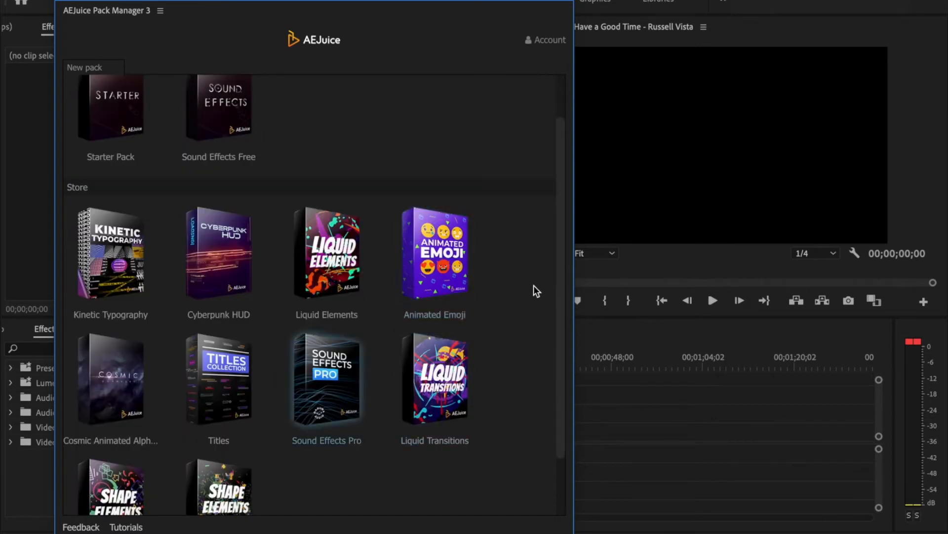
{"action": "scroll", "scroll_direction": "up", "scroll_amount": 3}
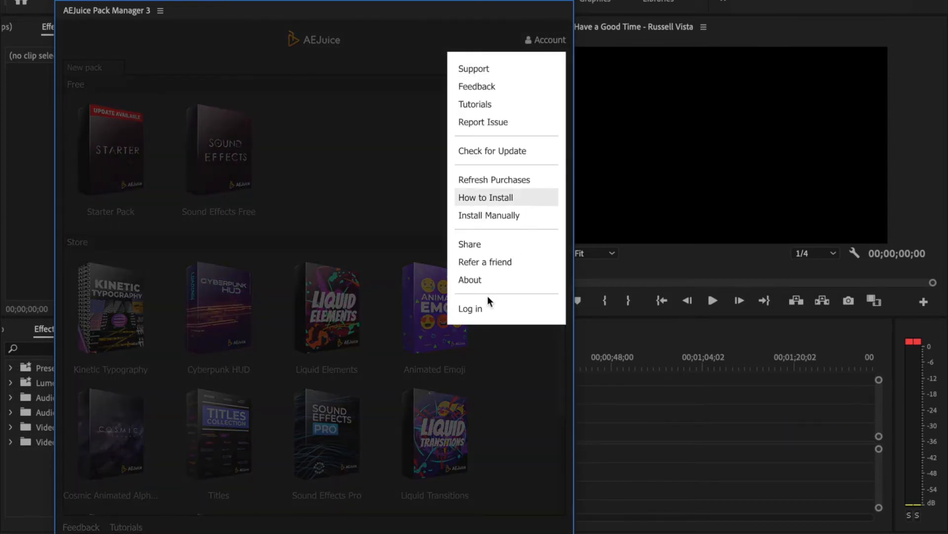
Log in to the AEJuice account, then open the Starter Pack from the Free section
{"action": "left_click", "coordinate": [470, 308]}
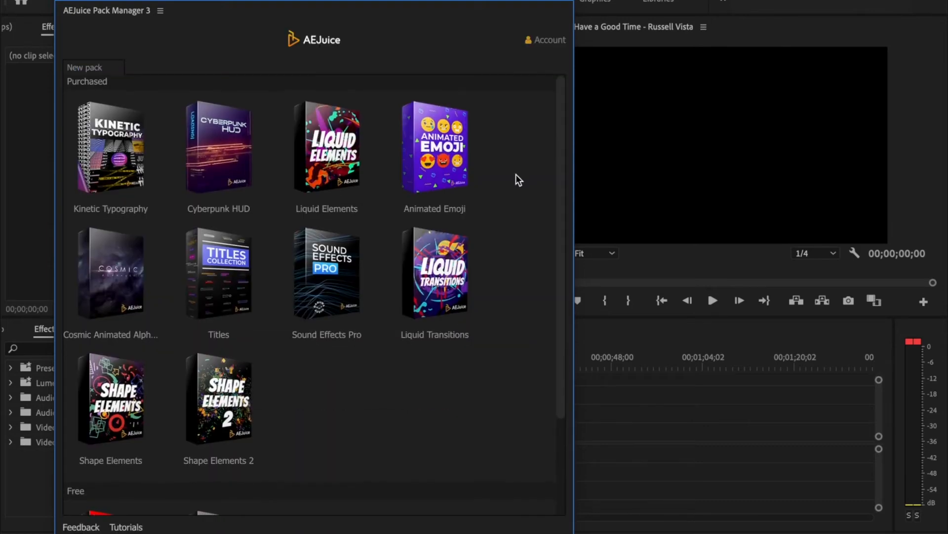
{"action": "scroll", "scroll_direction": "up", "scroll_amount": 3}
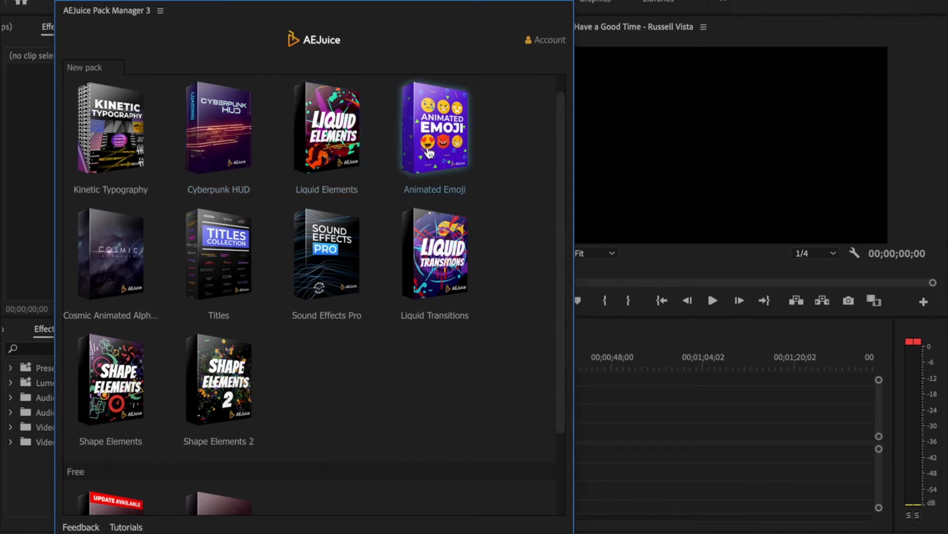
{"action": "scroll", "scroll_direction": "down", "scroll_amount": 3}
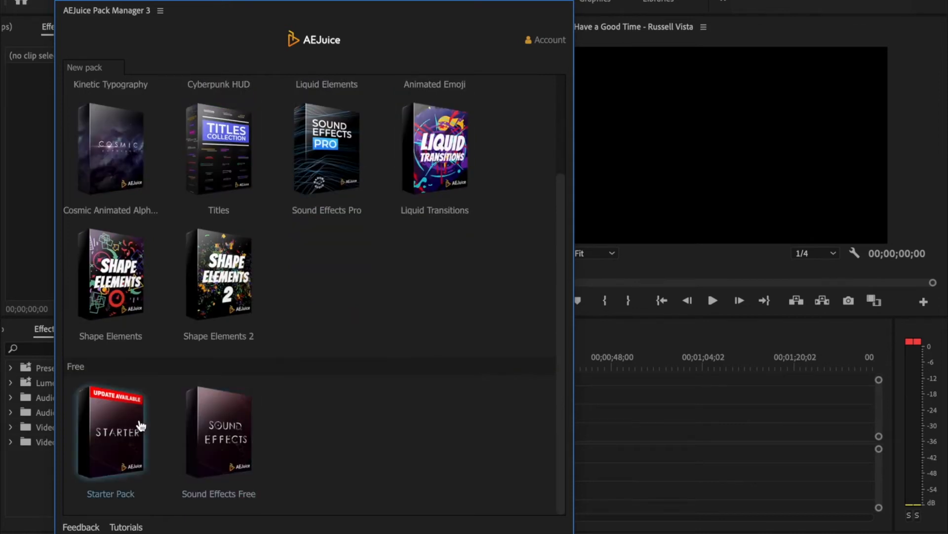
{"action": "mouse_move", "coordinate": [215, 431]}
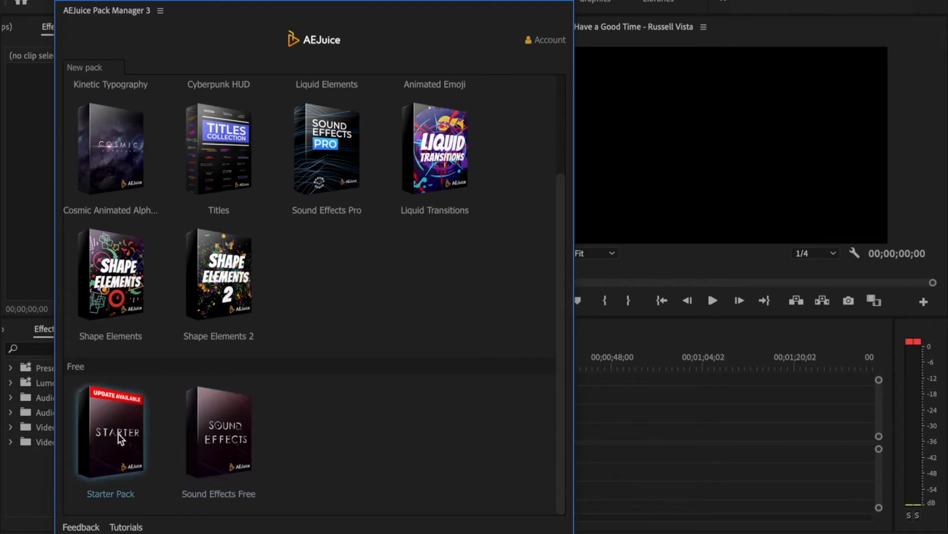
{"action": "left_click", "coordinate": [111, 432]}
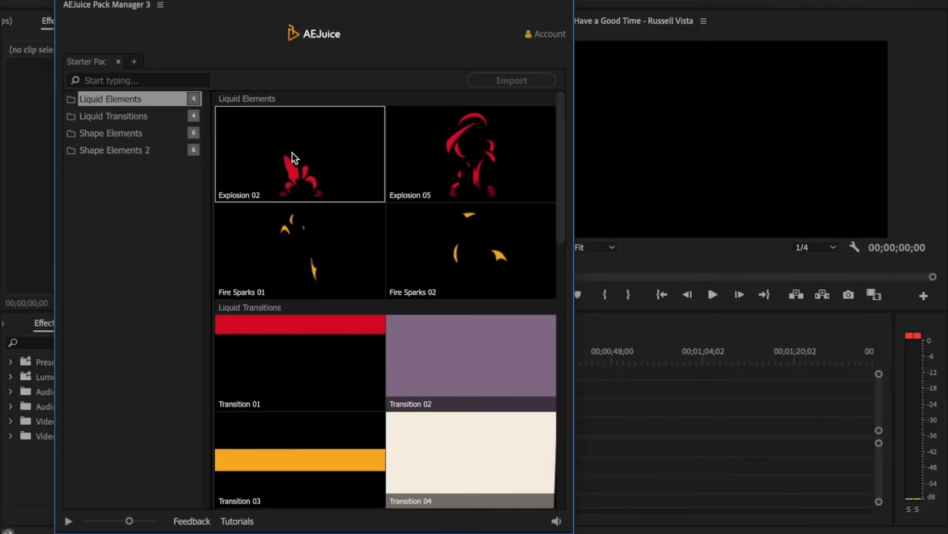
Browse Liquid Transitions and Shape Elements, then import Explosion 02 from Liquid Elements into the sequence
{"action": "left_click", "coordinate": [113, 115]}
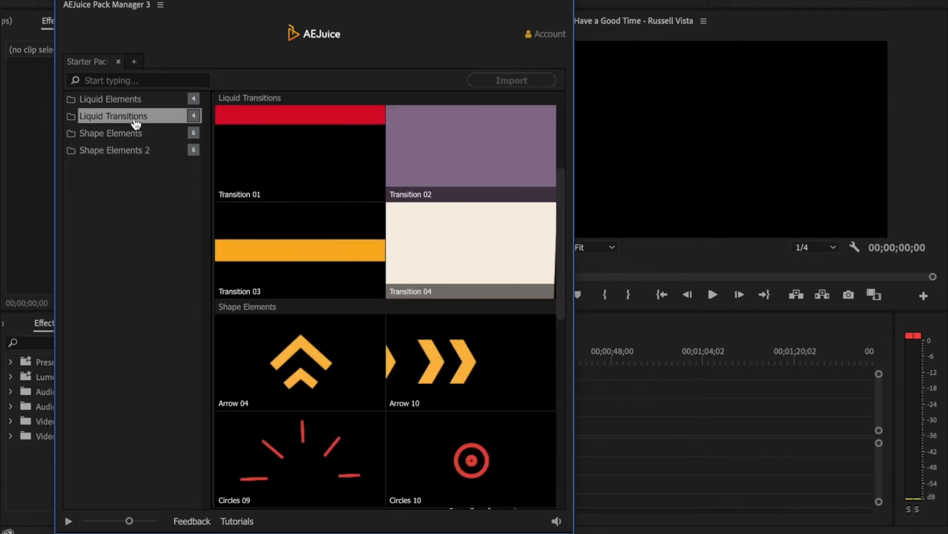
{"action": "left_click", "coordinate": [111, 133]}
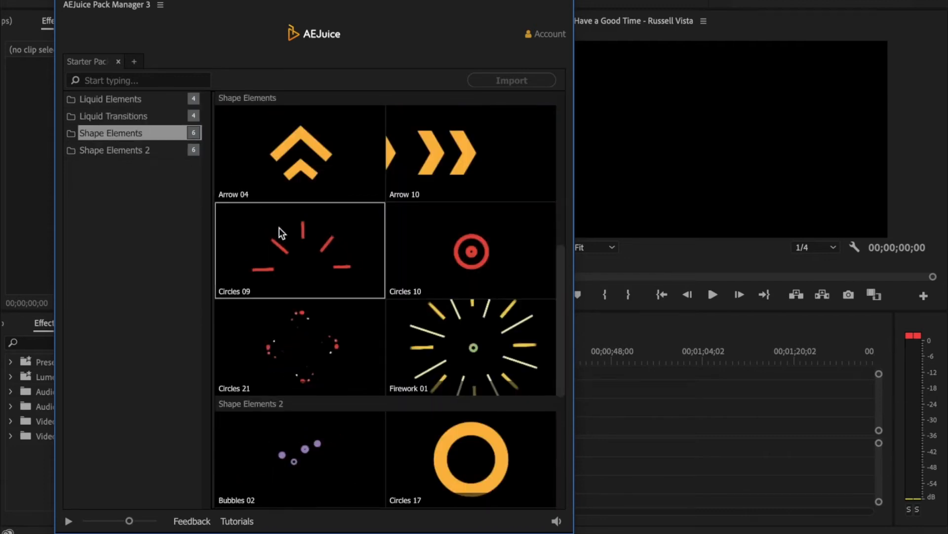
{"action": "left_click", "coordinate": [110, 99]}
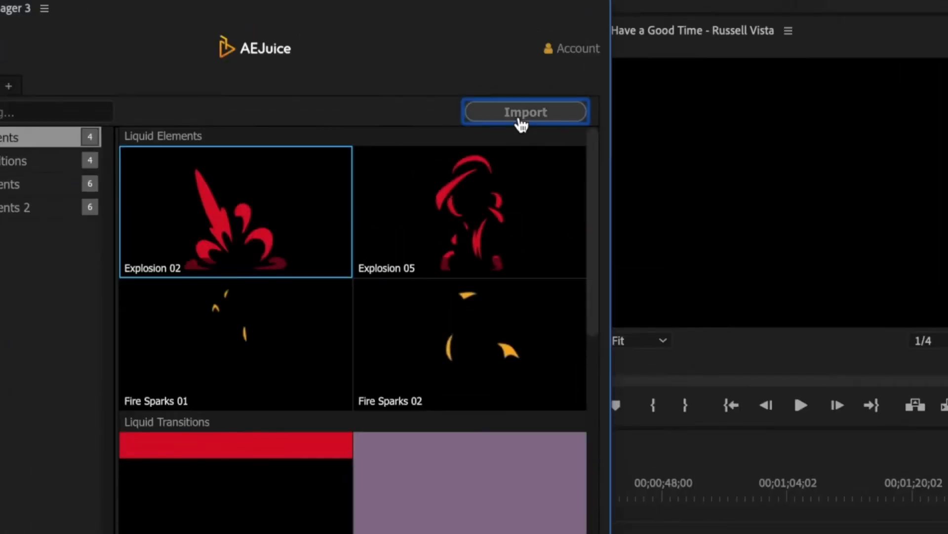
{"action": "left_click", "coordinate": [524, 112]}
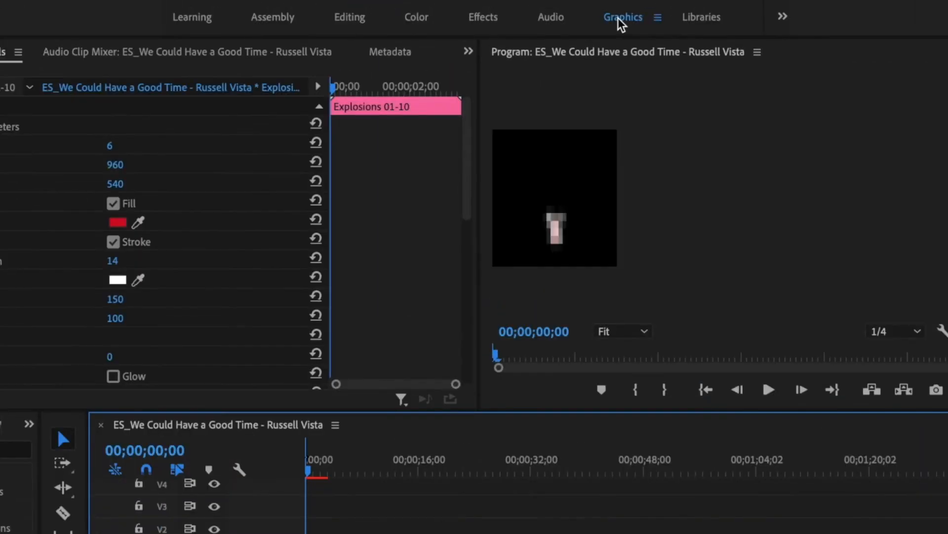
In the Graphics workspace give the explosion a yellow fill, then play back the shape animation
{"action": "left_click", "coordinate": [623, 17]}
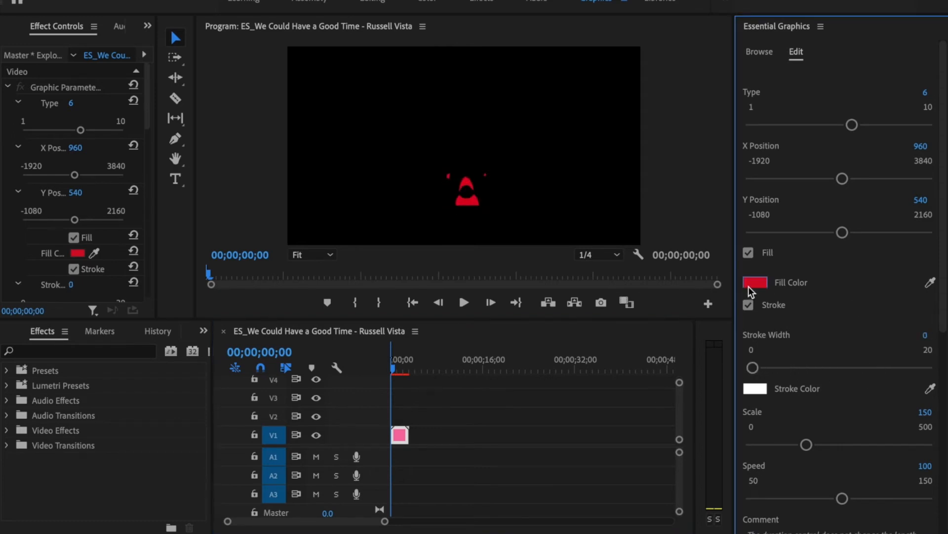
{"action": "left_click", "coordinate": [755, 282]}
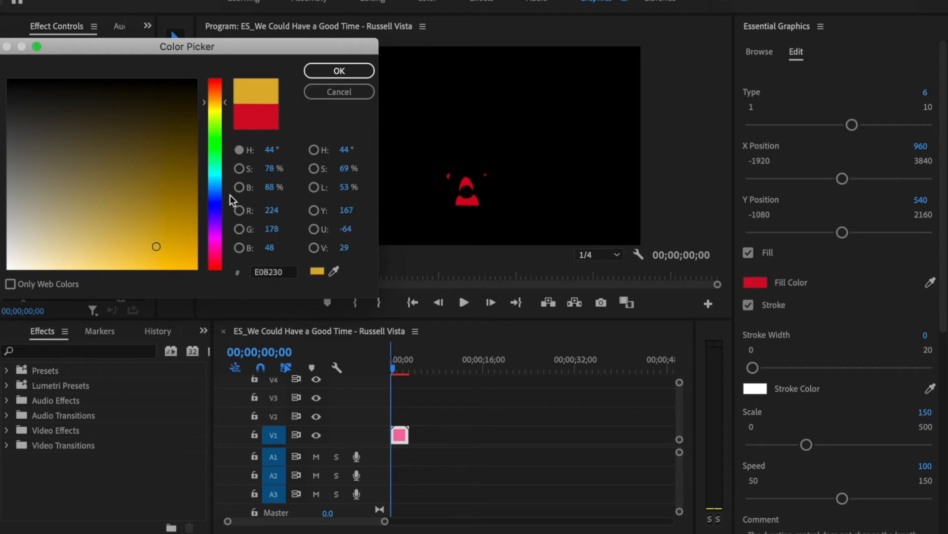
{"action": "left_click", "coordinate": [338, 71]}
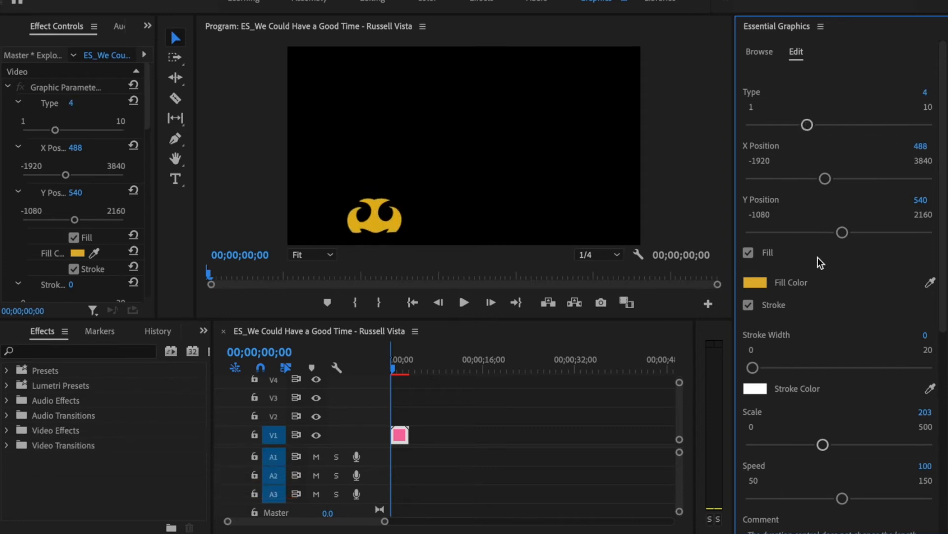
{"action": "left_click", "coordinate": [463, 302]}
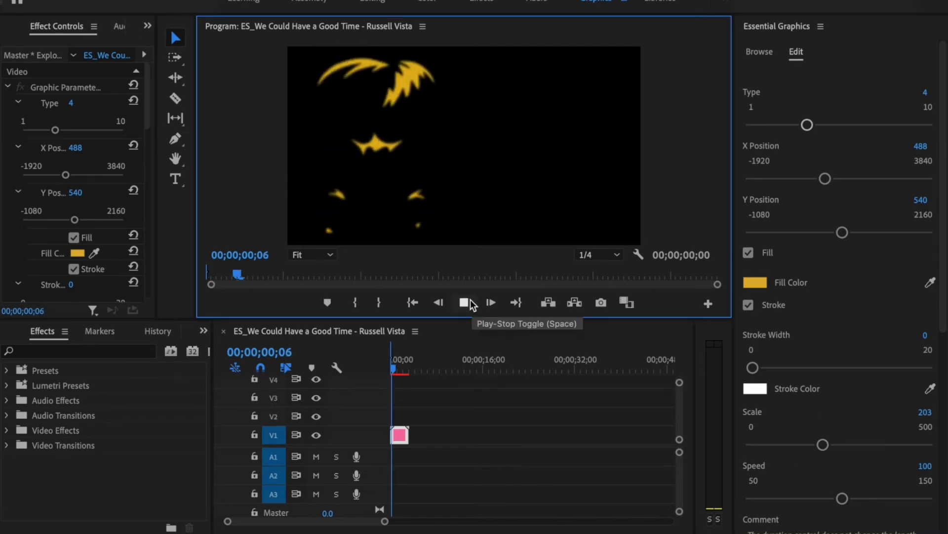
{"action": "left_click", "coordinate": [490, 302]}
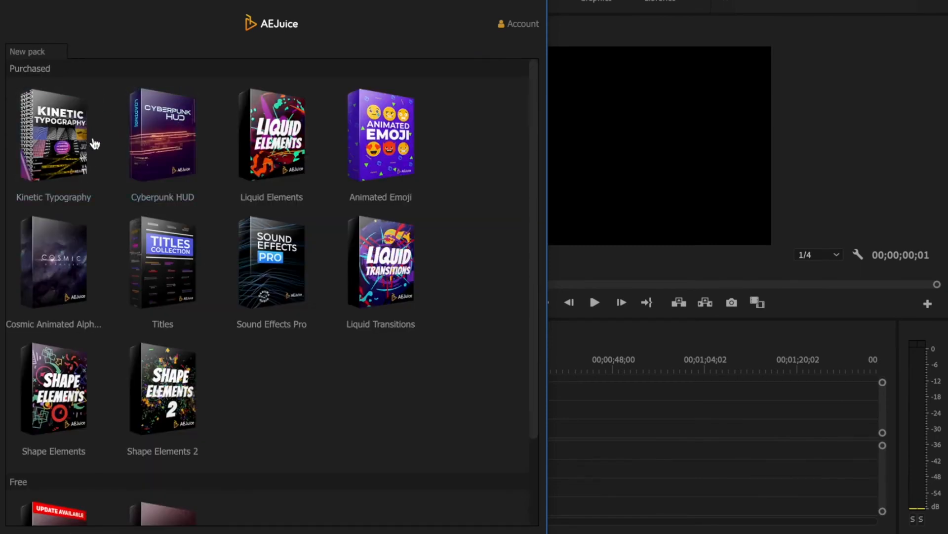
From the Cyberpunk HUD pack's Text Animations, import Text Animation 21 onto the timeline
{"action": "left_click", "coordinate": [162, 134]}
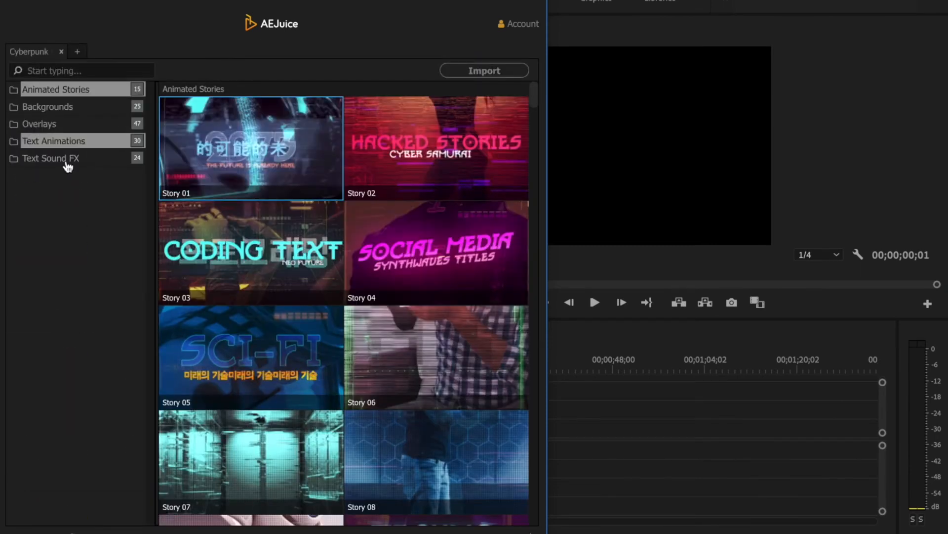
{"action": "left_click", "coordinate": [53, 141]}
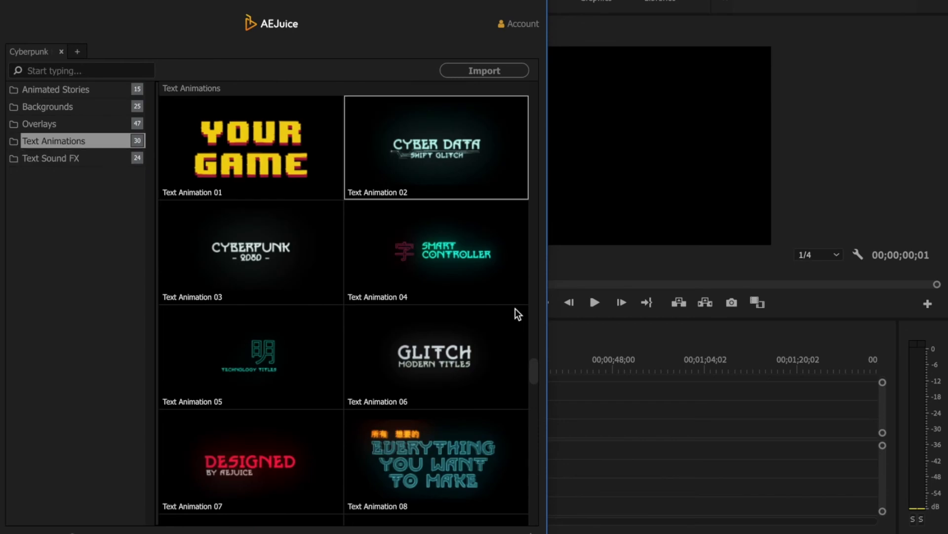
{"action": "scroll", "scroll_direction": "down", "scroll_amount": 3}
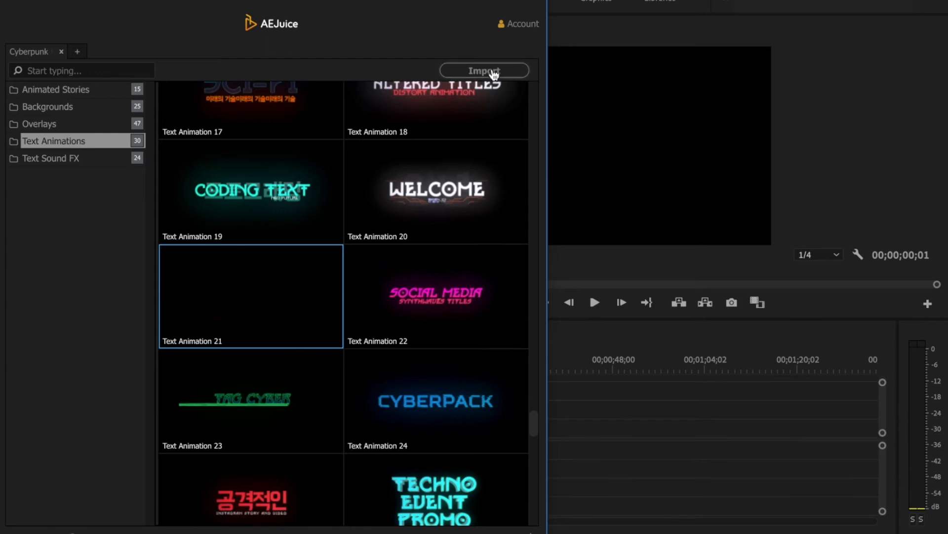
{"action": "left_click", "coordinate": [484, 70]}
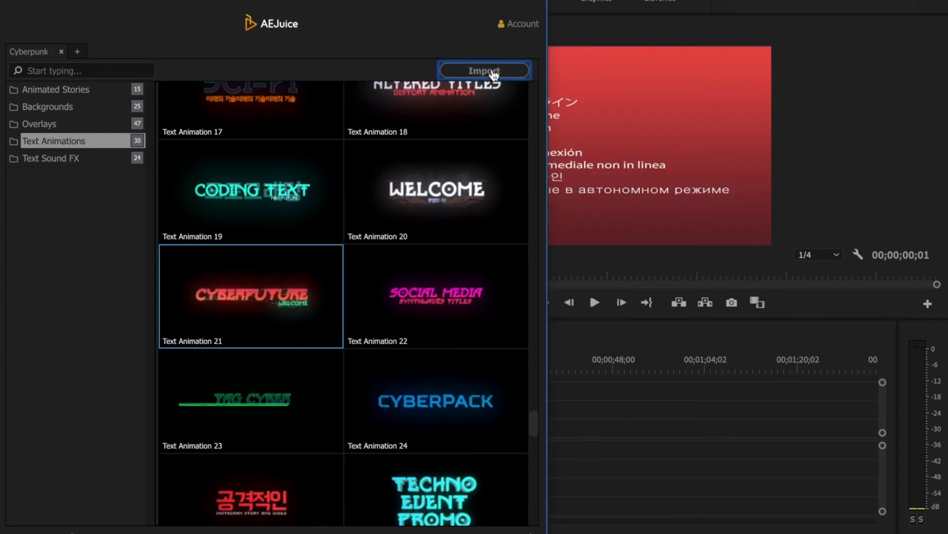
{"action": "left_click", "coordinate": [484, 70]}
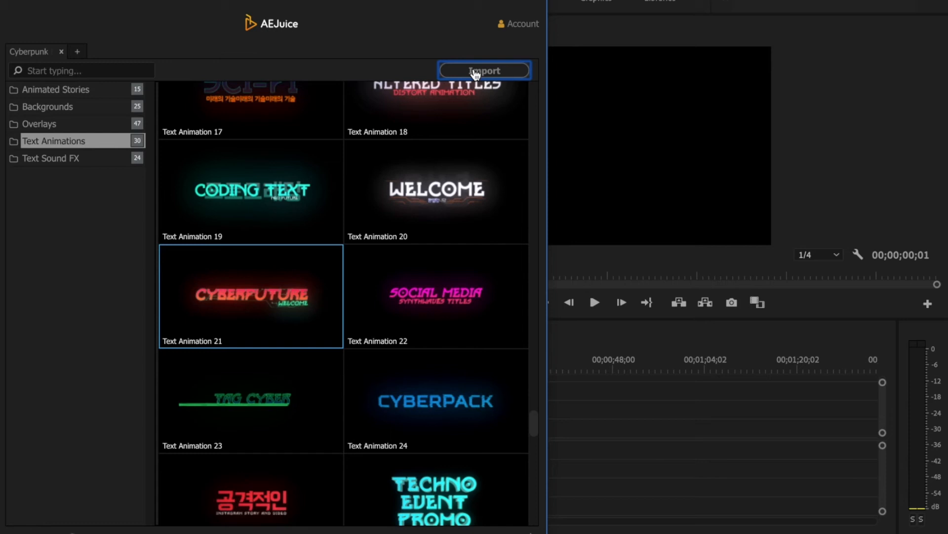
{"action": "left_click", "coordinate": [483, 70]}
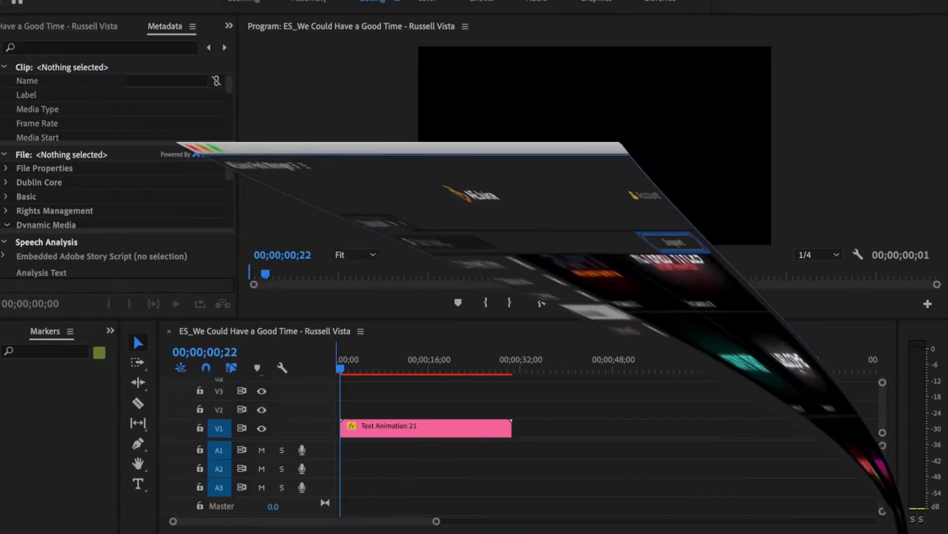
Replace the CYBERFUTURE title with 'Tyler White' and show a frame where the title appears
{"action": "left_click", "coordinate": [425, 426]}
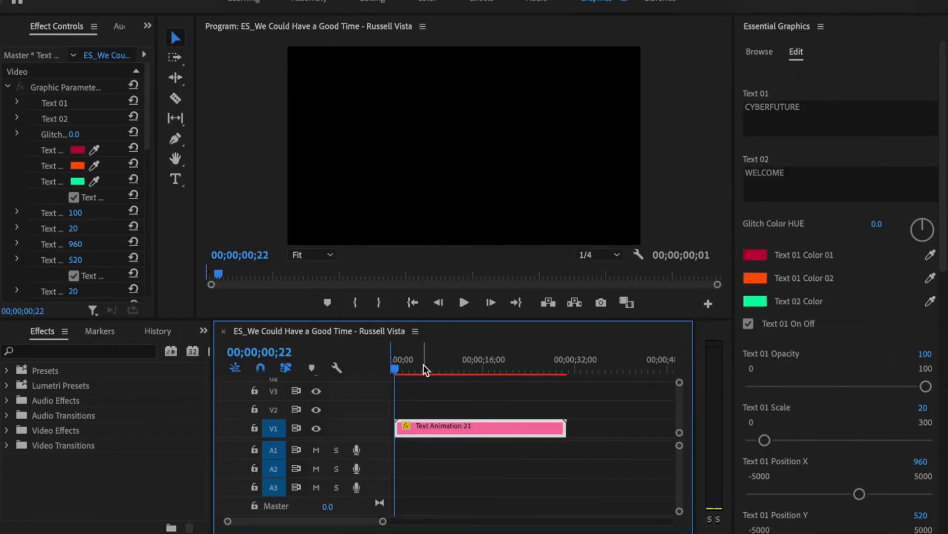
{"action": "double_click", "coordinate": [777, 108]}
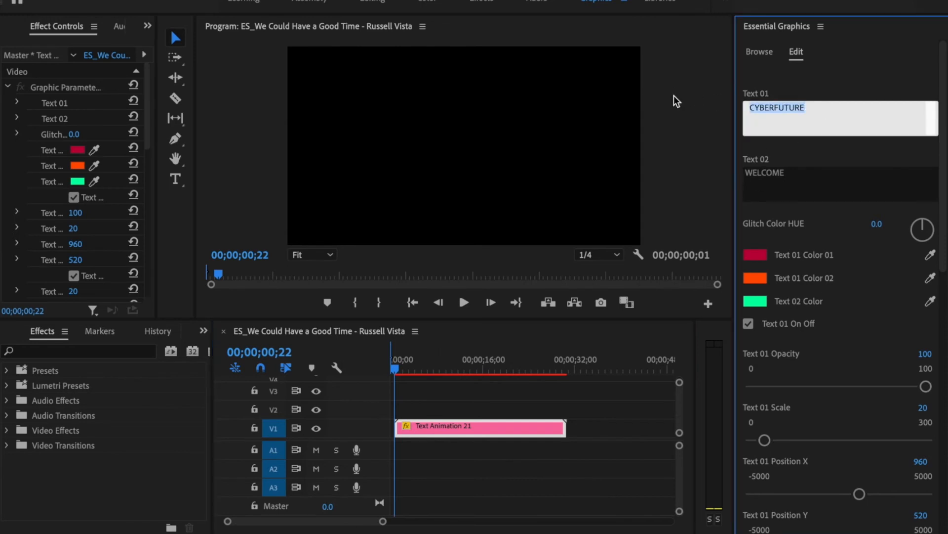
{"action": "type", "text": "Tyler White"}
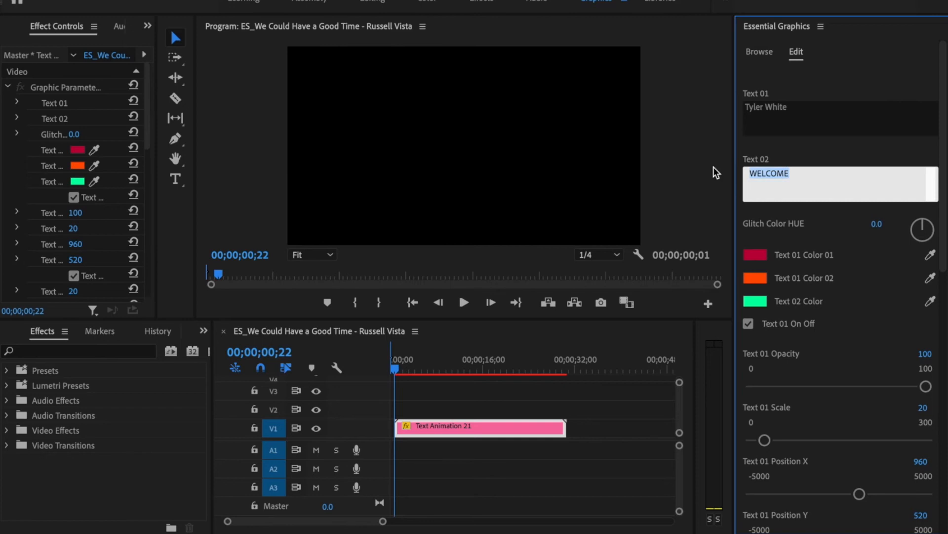
{"action": "left_click", "coordinate": [401, 369]}
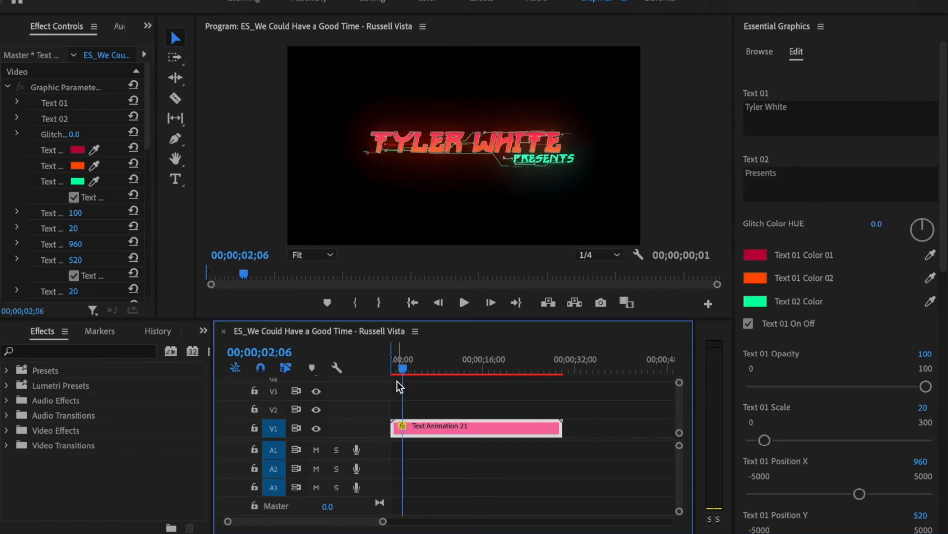
{"action": "mouse_move", "coordinate": [743, 310]}
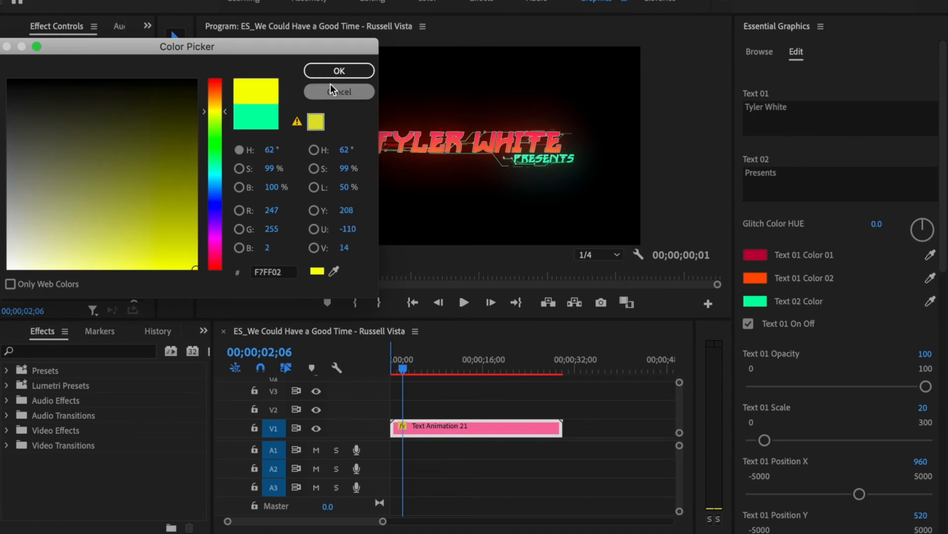
Set the Text 02 subtitle colour to yellow (F7FF02) and view a frame showing the recoloured title
{"action": "left_click", "coordinate": [339, 70]}
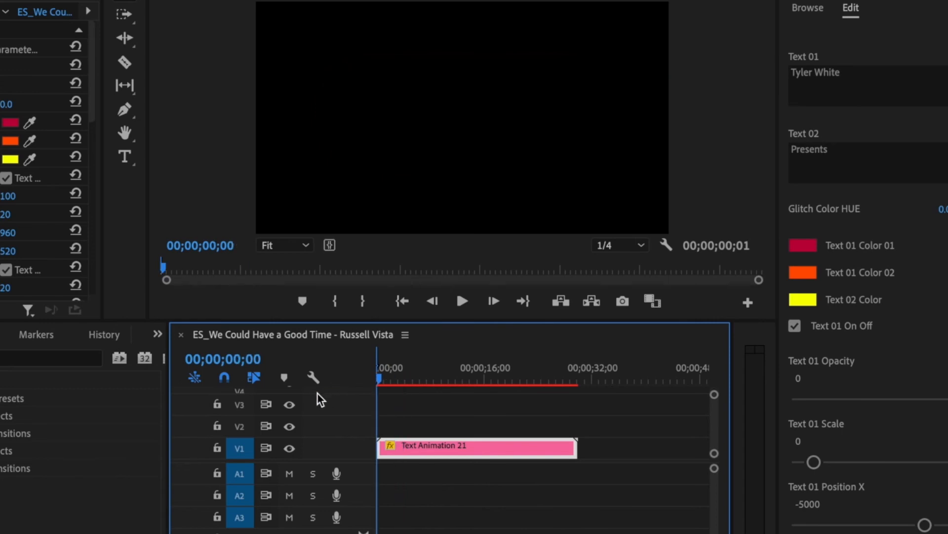
{"action": "left_click", "coordinate": [381, 381]}
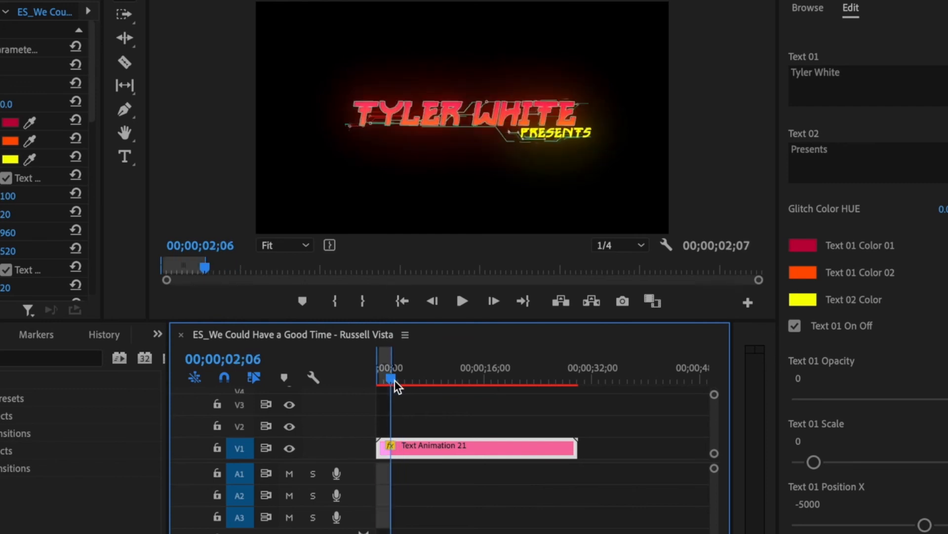
{"action": "left_click", "coordinate": [279, 10]}
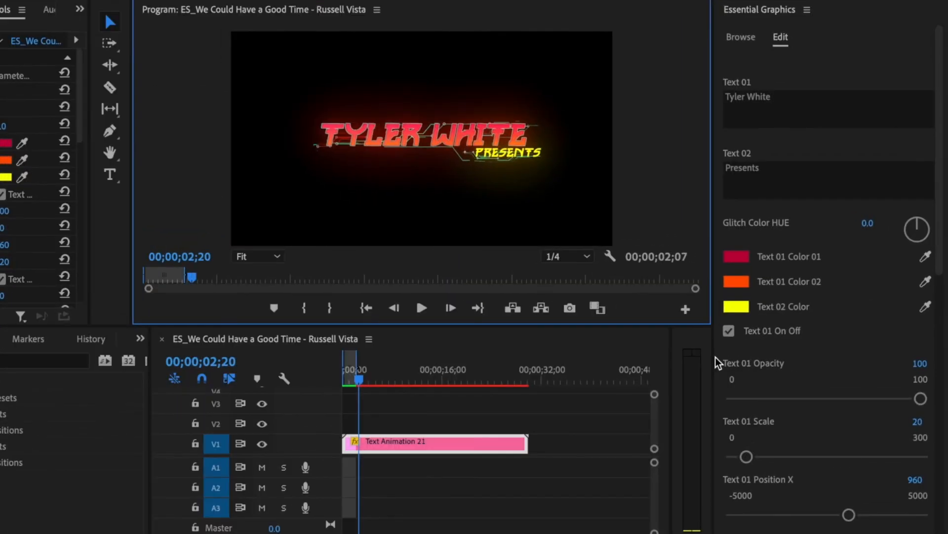
{"action": "scroll", "scroll_direction": "down", "scroll_amount": 3}
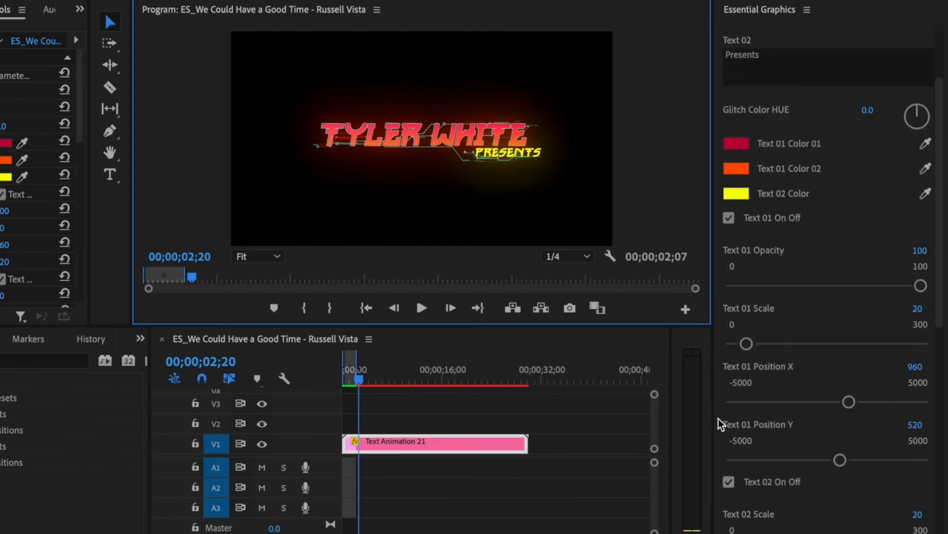
{"action": "scroll", "scroll_direction": "down", "scroll_amount": 3}
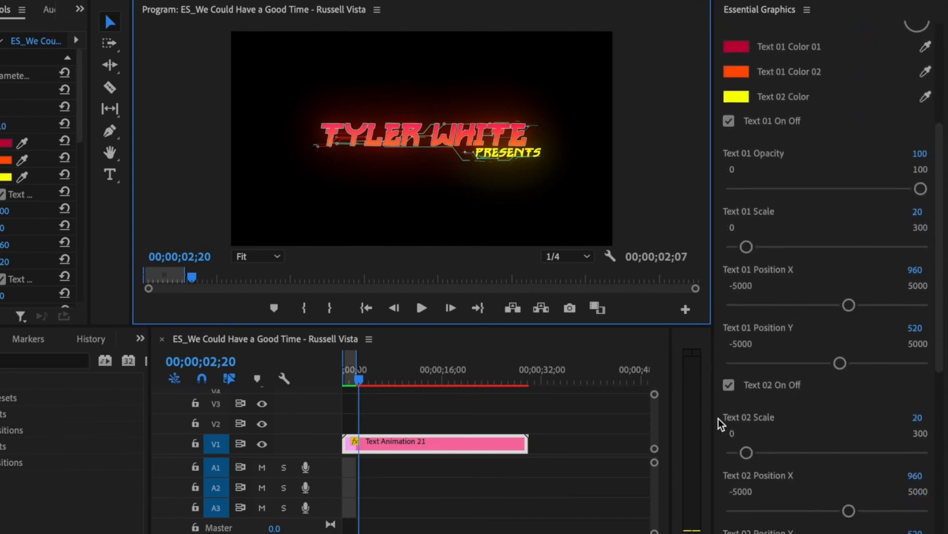
{"action": "scroll", "scroll_direction": "down", "scroll_amount": 3}
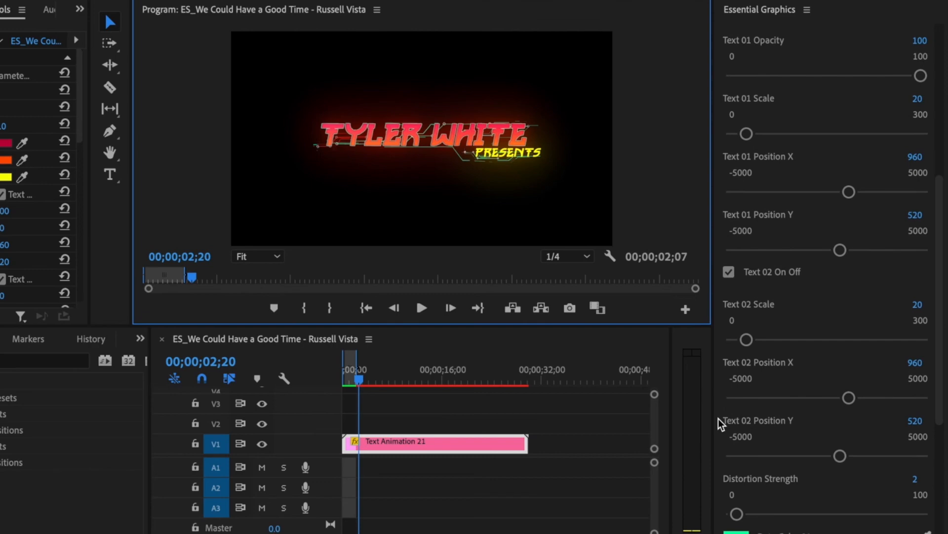